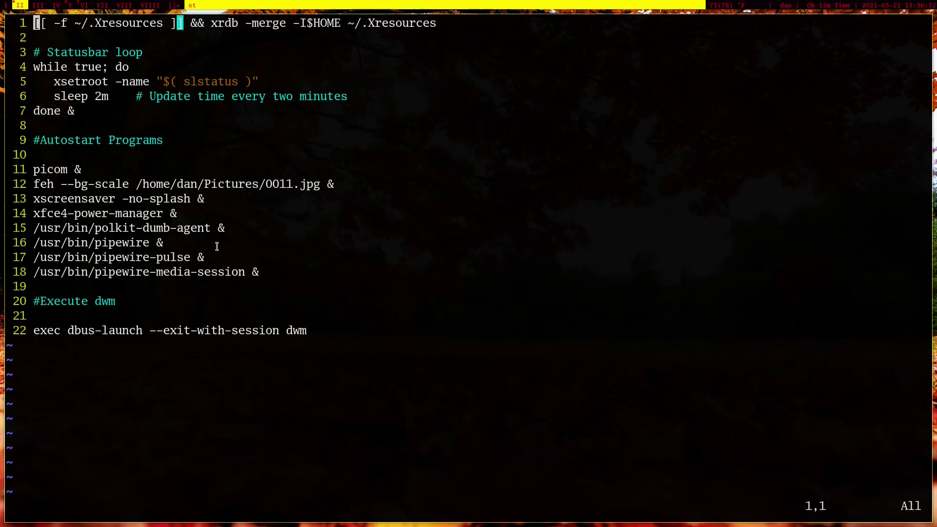
mouse_move(394, 270)
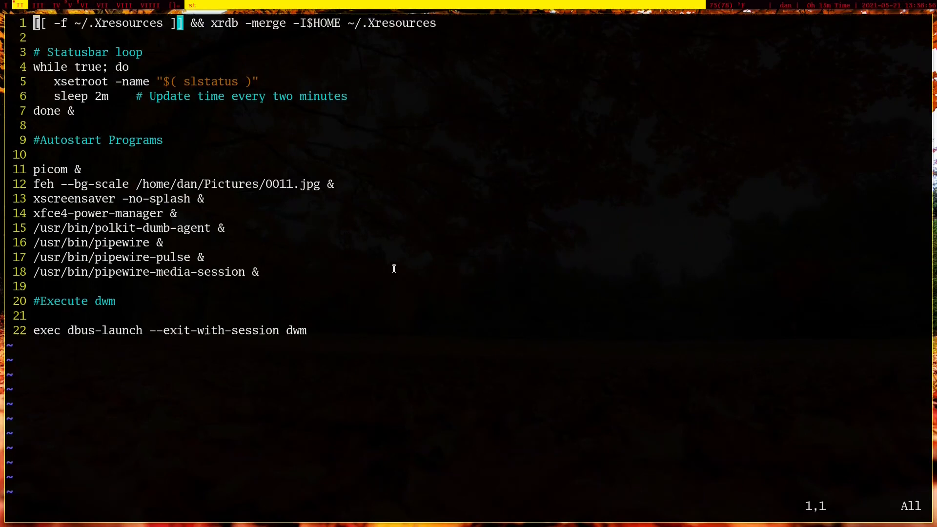
mouse_move(141, 292)
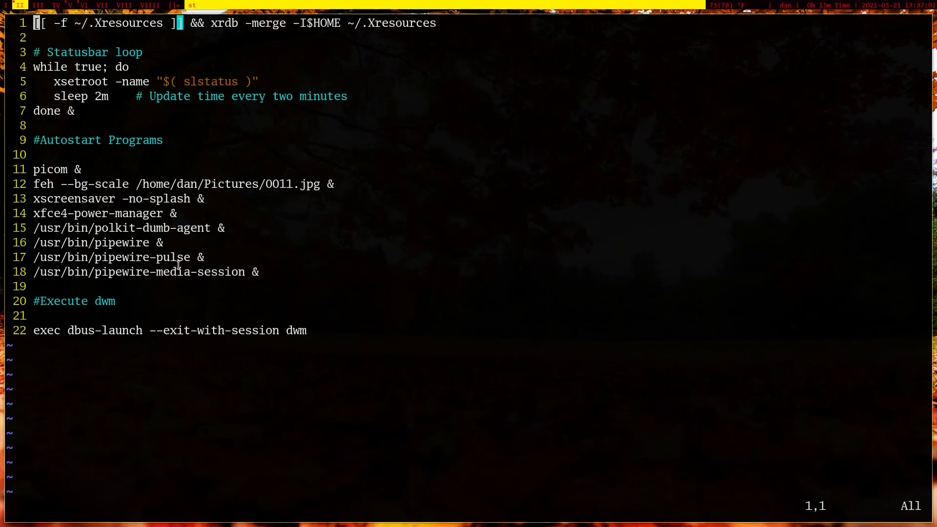
mouse_move(235, 336)
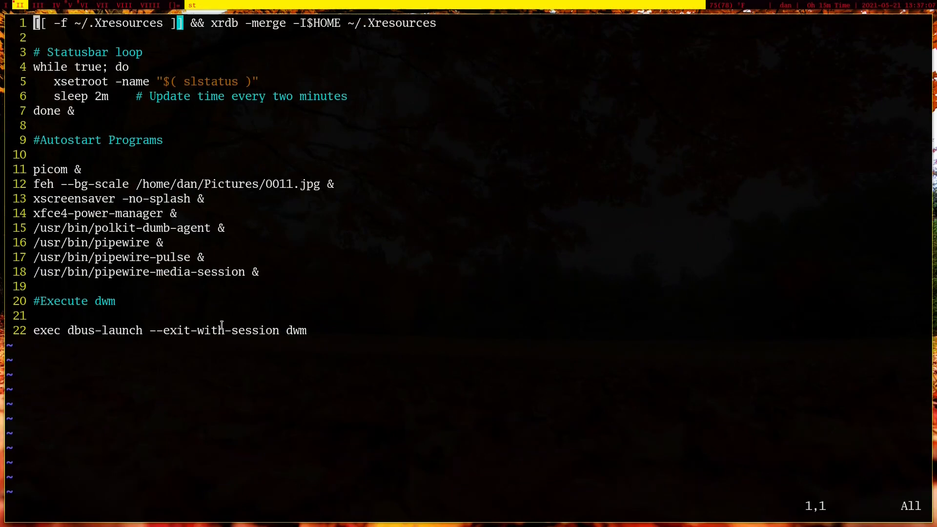
mouse_move(387, 408)
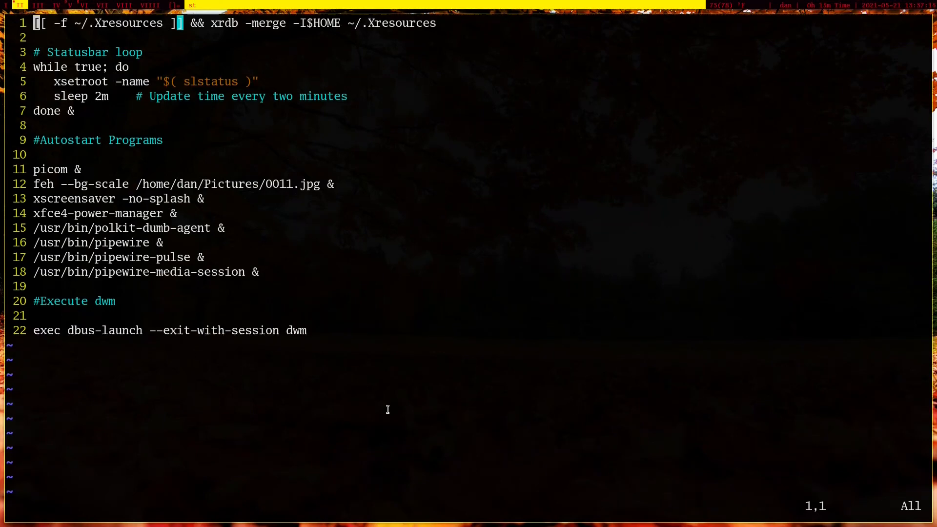
mouse_move(306, 409)
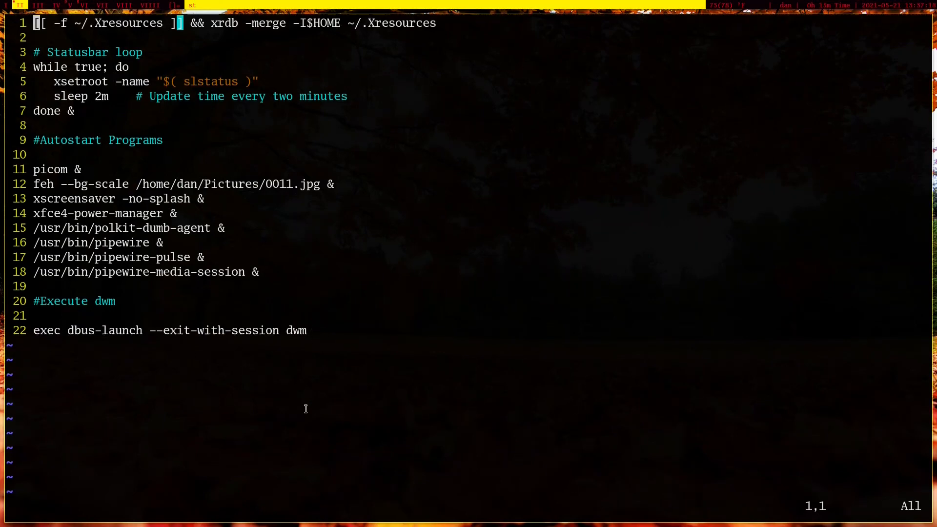
mouse_move(120, 335)
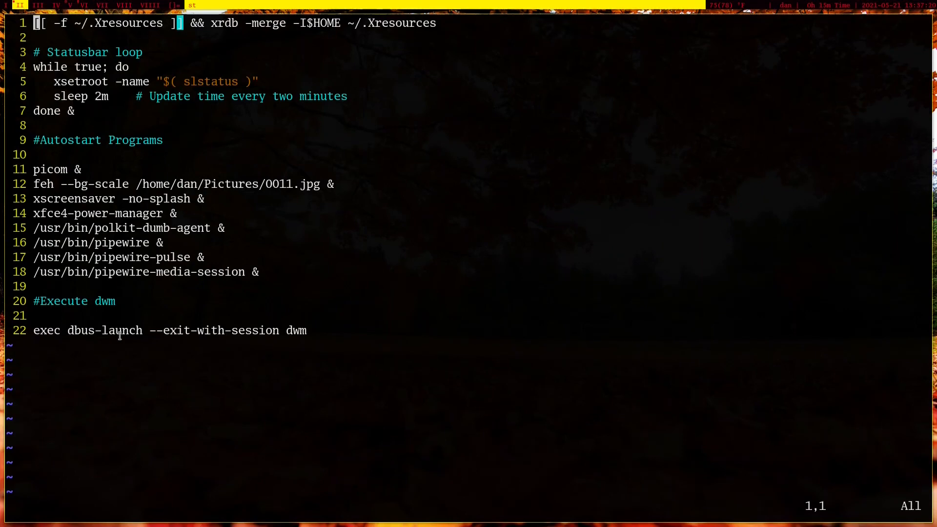
mouse_move(162, 339)
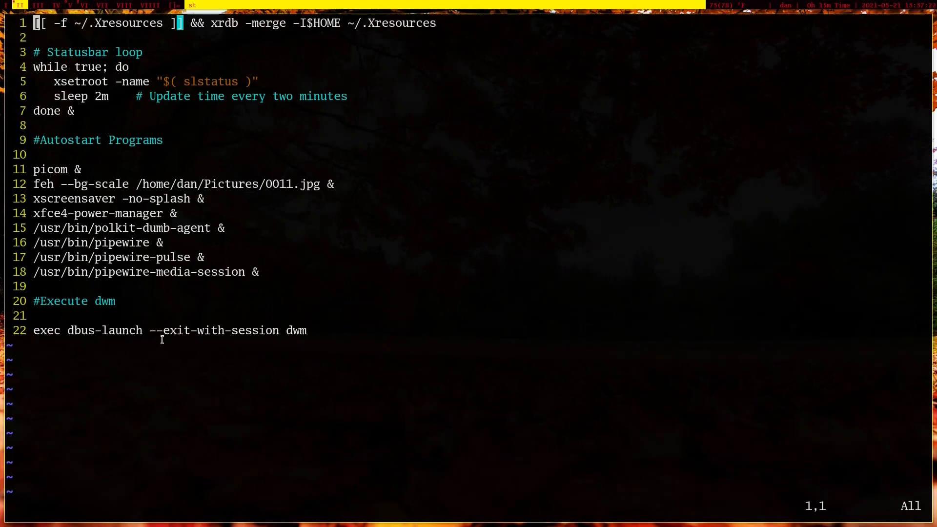
mouse_move(226, 345)
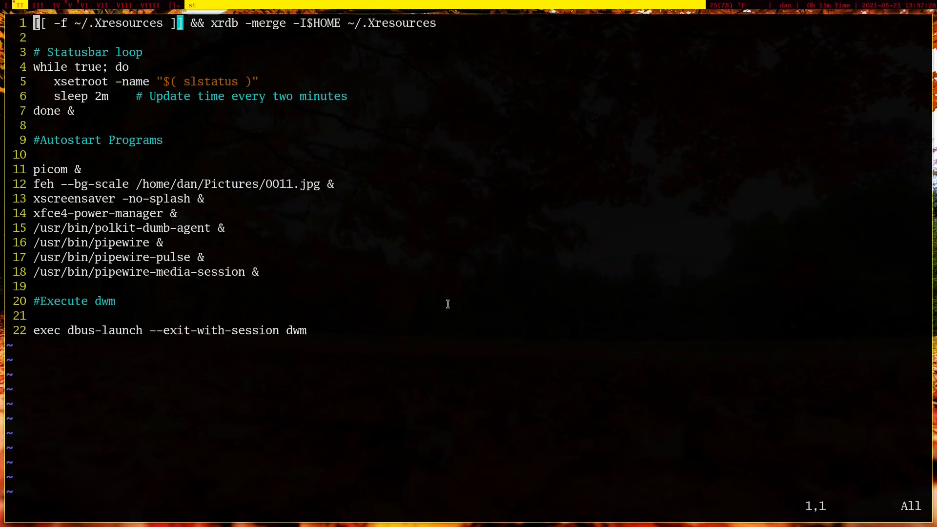
mouse_move(357, 318)
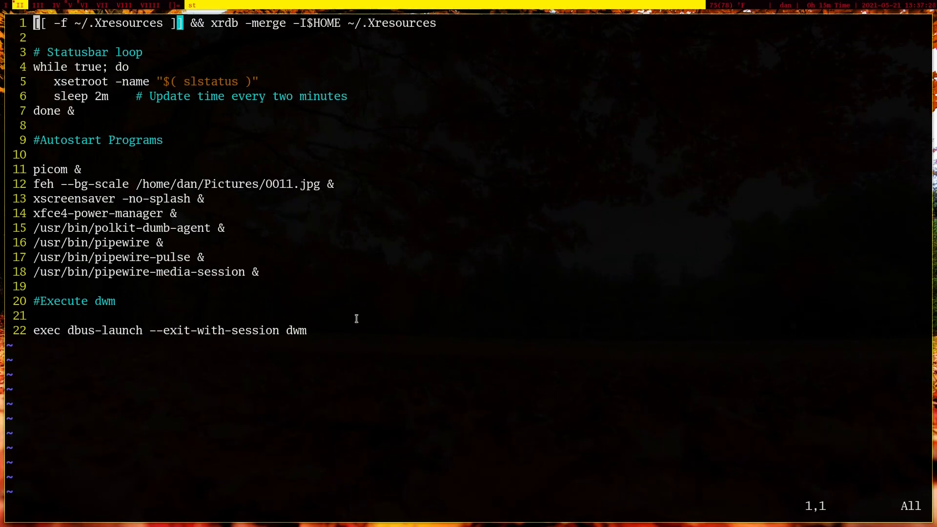
mouse_move(593, 308)
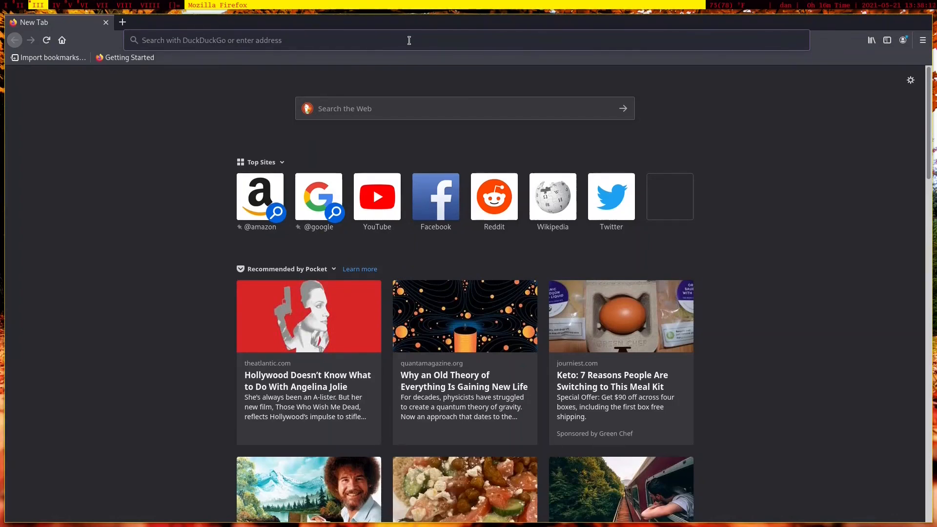
Search DuckDuckGo for 'elongind gentoo' and open the elogind Gentoo Wiki result in a new tab
text(elongind gentoo)
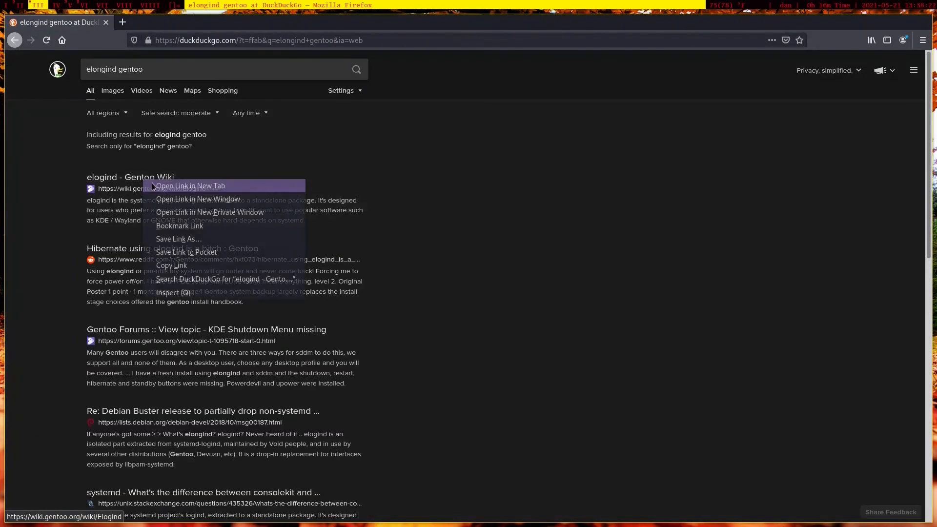
click(189, 186)
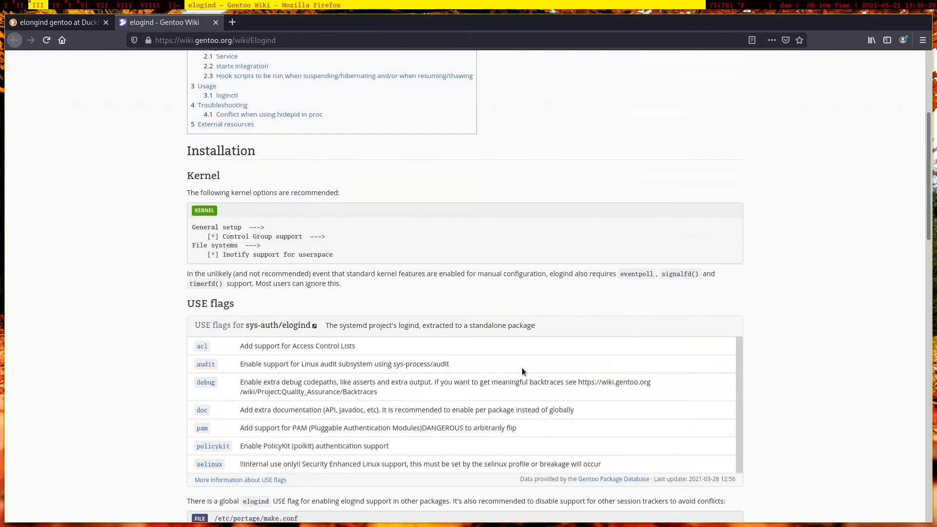
Scroll the elogind article down to the Usage section with the loginctl poweroff, reboot and suspend commands
scroll(down, 3)
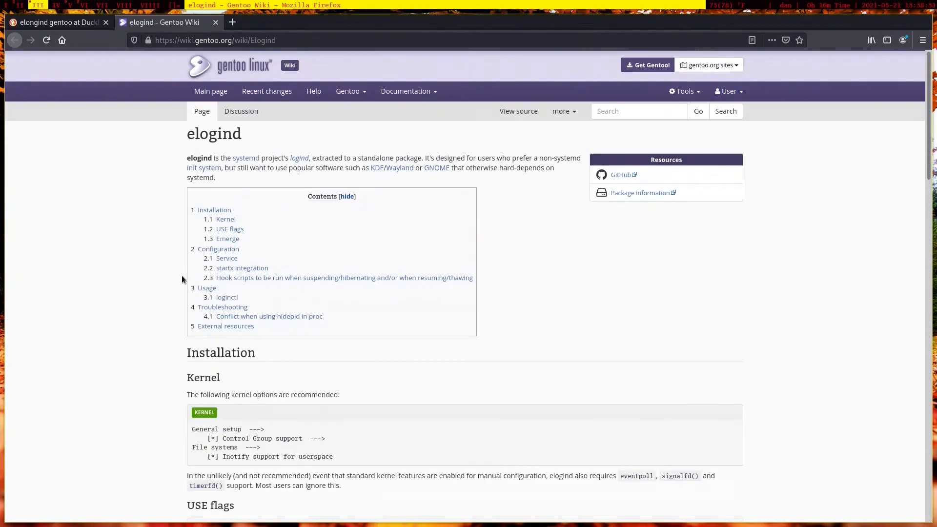
mouse_move(554, 318)
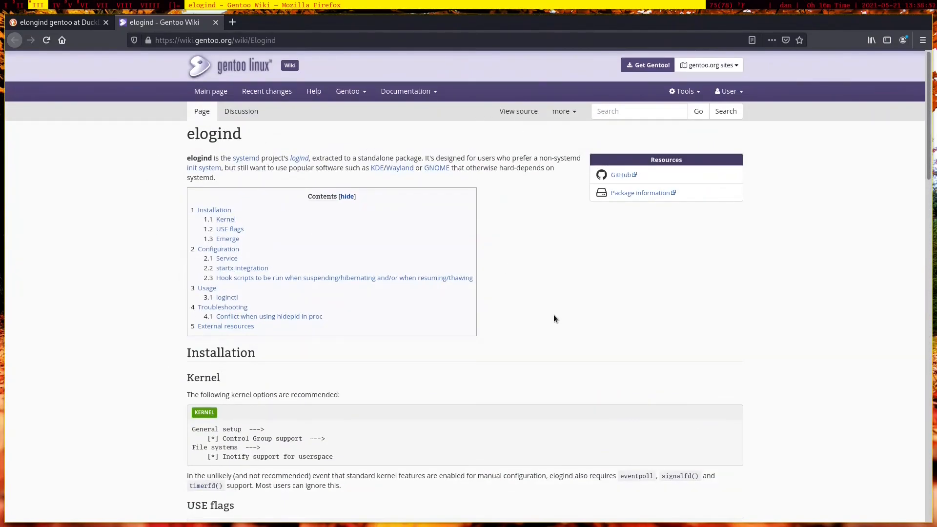
scroll(down, 3)
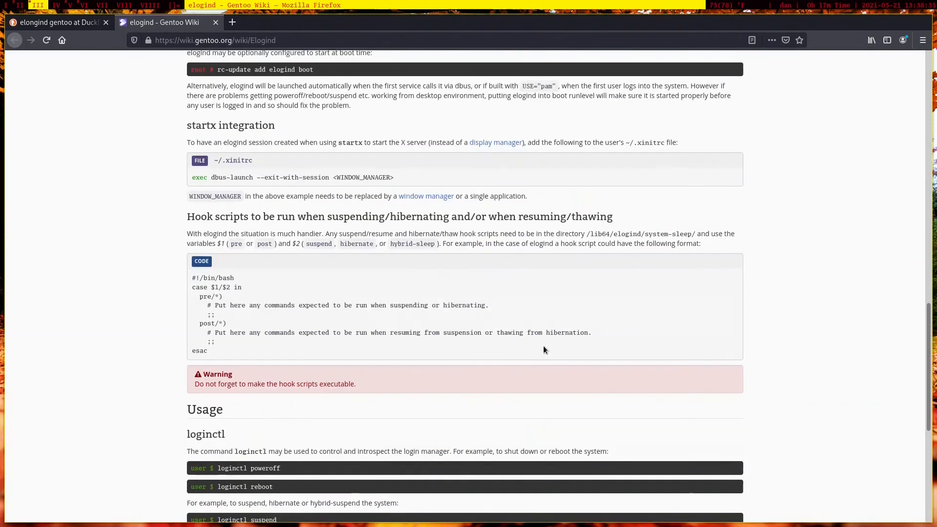
mouse_move(280, 178)
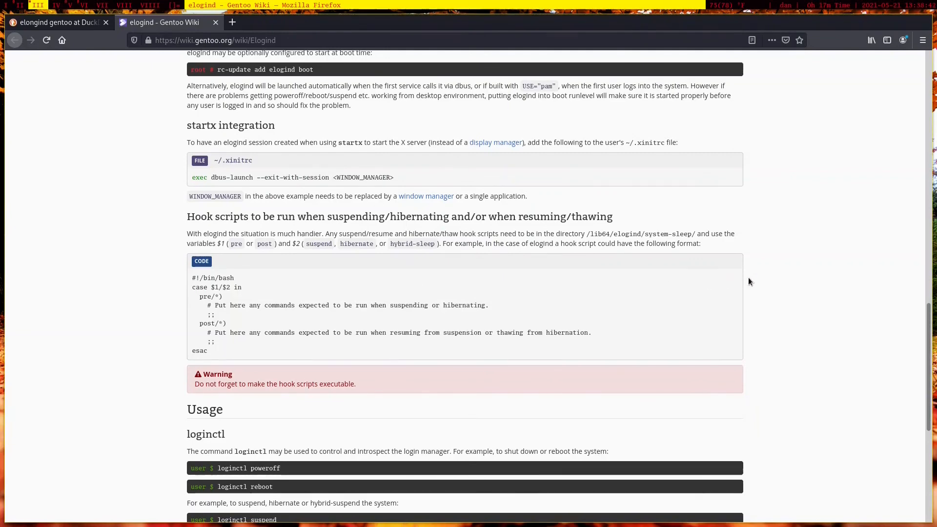
mouse_move(560, 233)
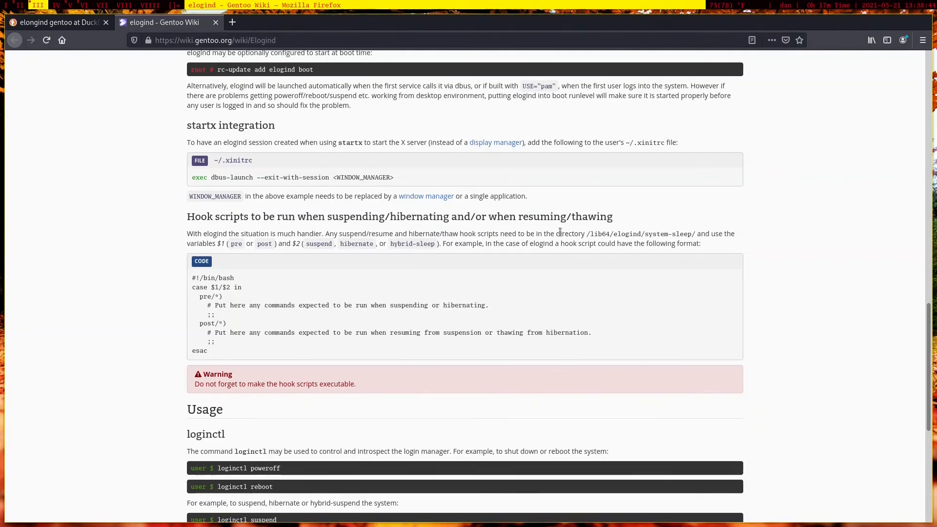
scroll(down, 3)
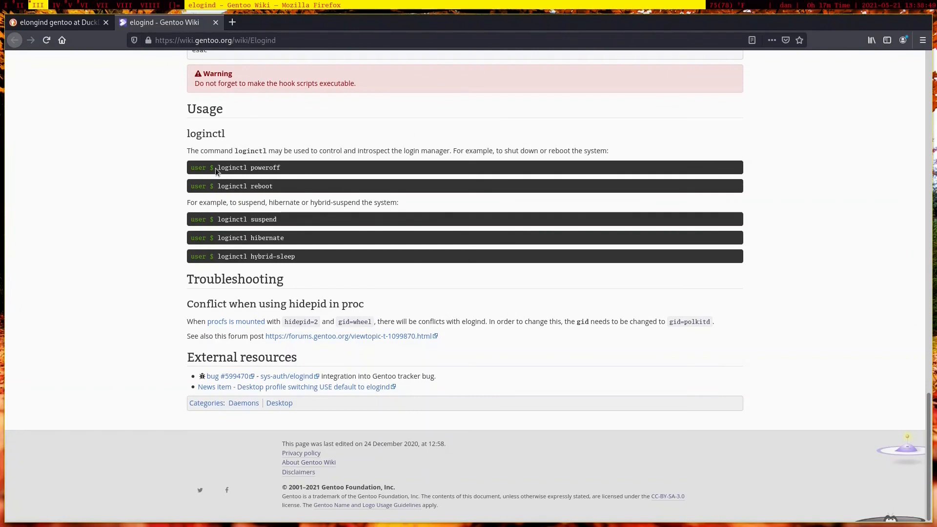
mouse_move(264, 200)
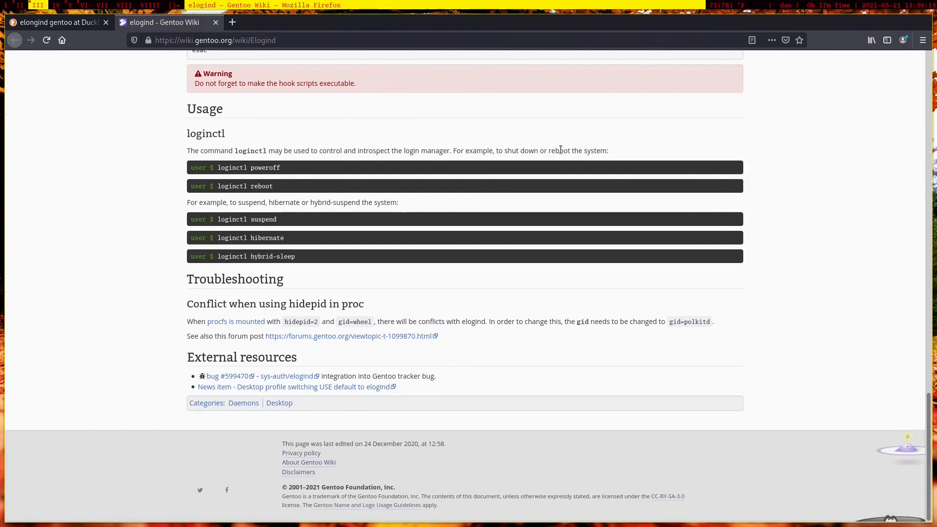
mouse_move(273, 238)
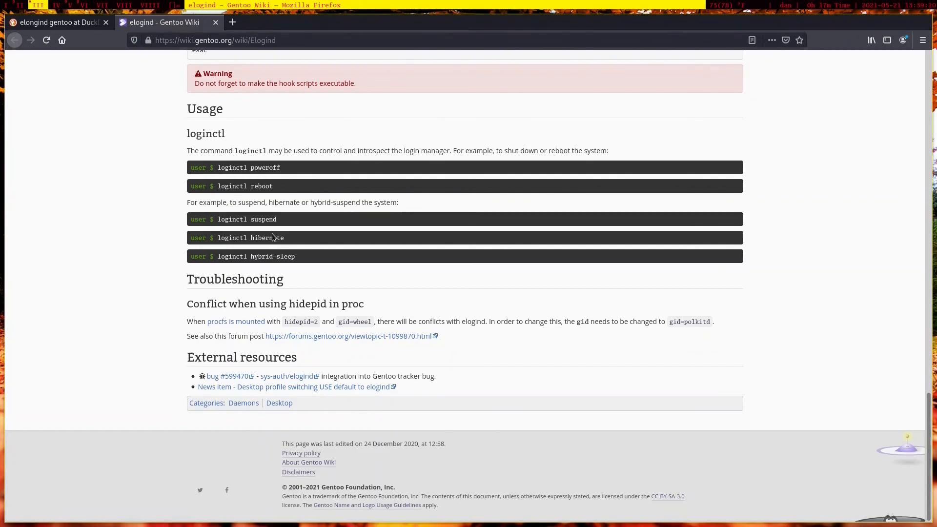
mouse_move(401, 234)
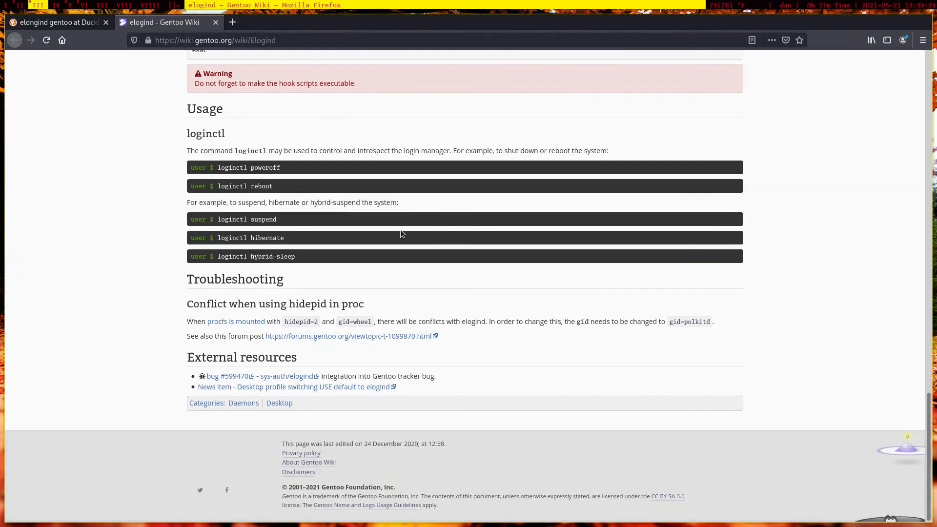
mouse_move(373, 302)
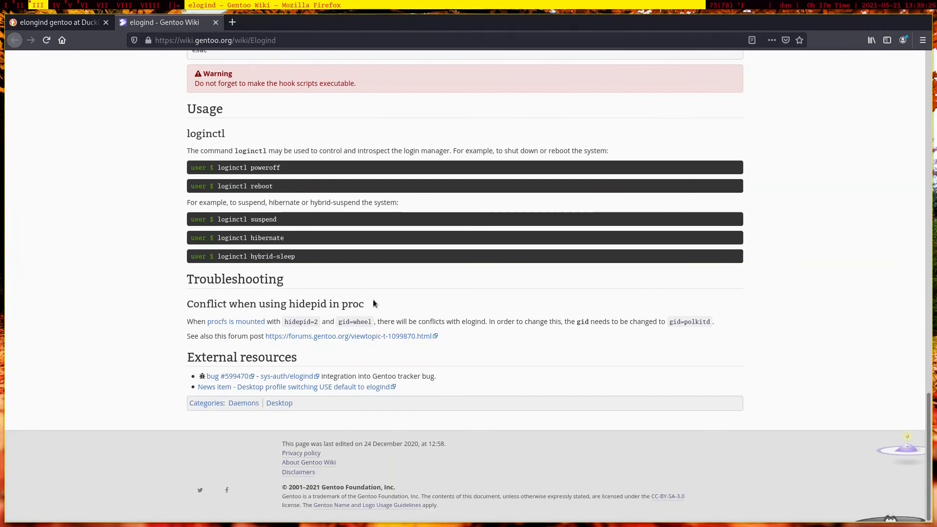